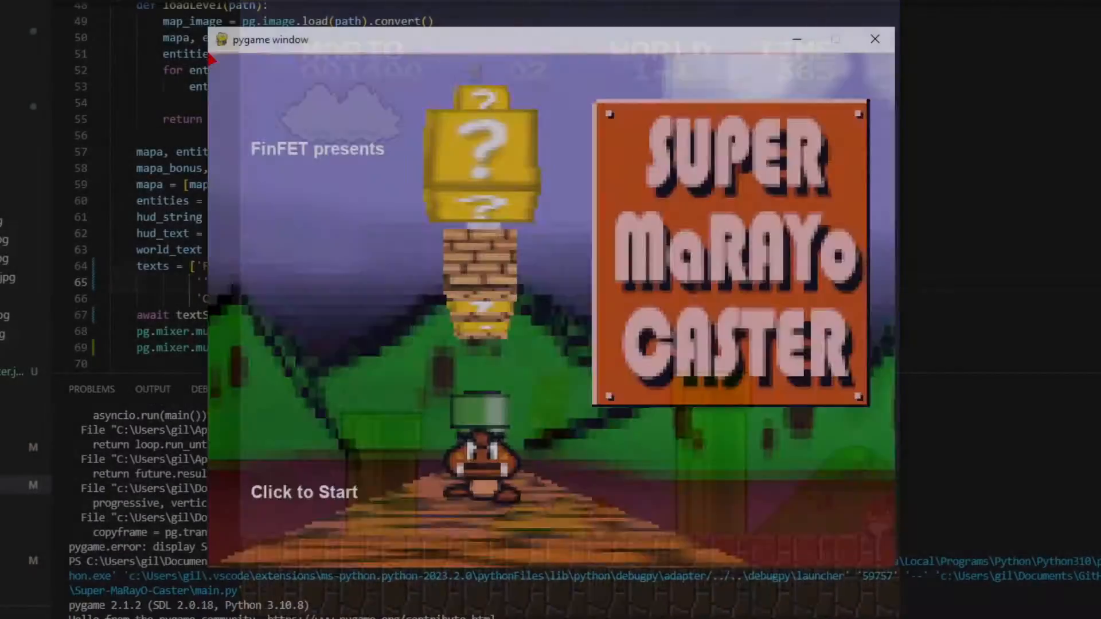
Bring up map1.png in Paint and scroll through the colour-coded pixel level map.
{"action": "left_click", "coordinate": [303, 492]}
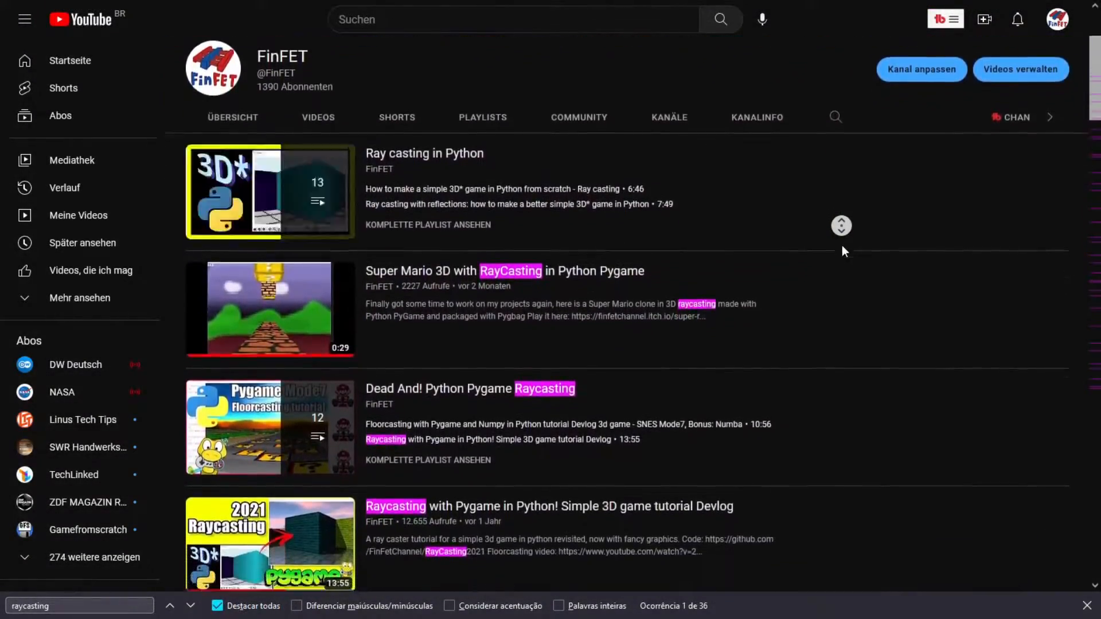
{"action": "scroll", "scroll_direction": "down", "scroll_amount": 3}
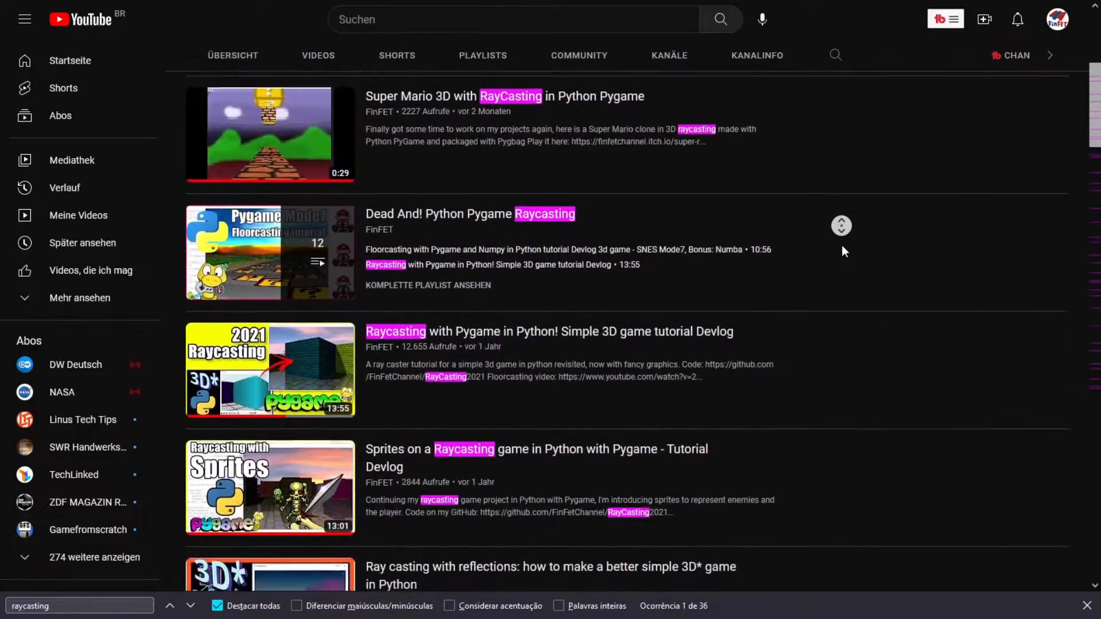
{"action": "scroll", "scroll_direction": "down", "scroll_amount": 3}
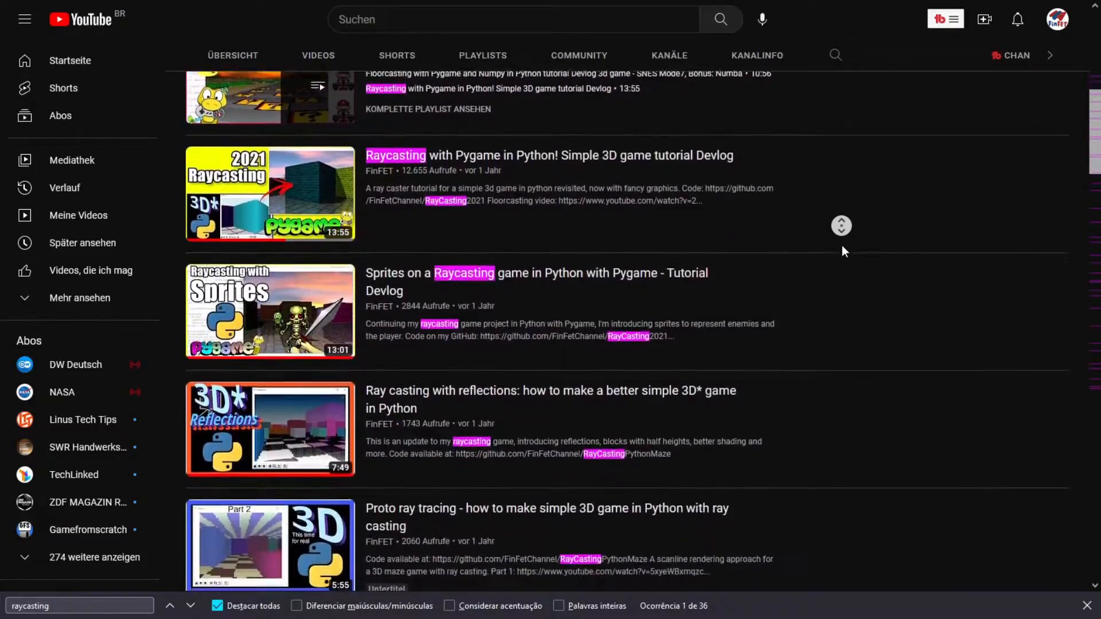
{"action": "scroll", "scroll_direction": "down", "scroll_amount": 3}
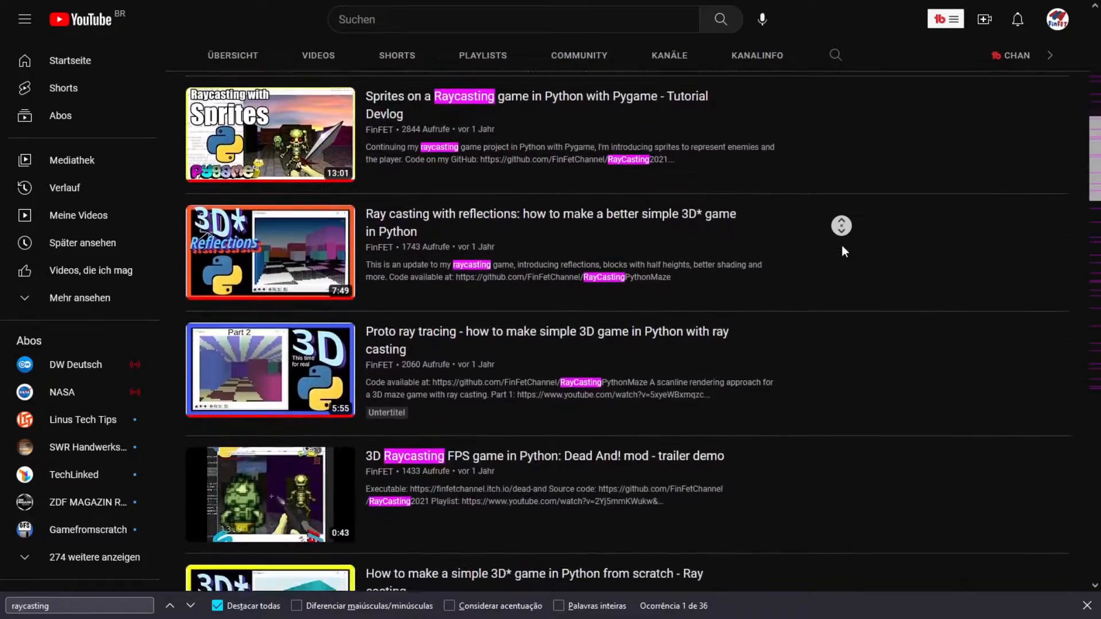
{"action": "scroll", "scroll_direction": "down", "scroll_amount": 3}
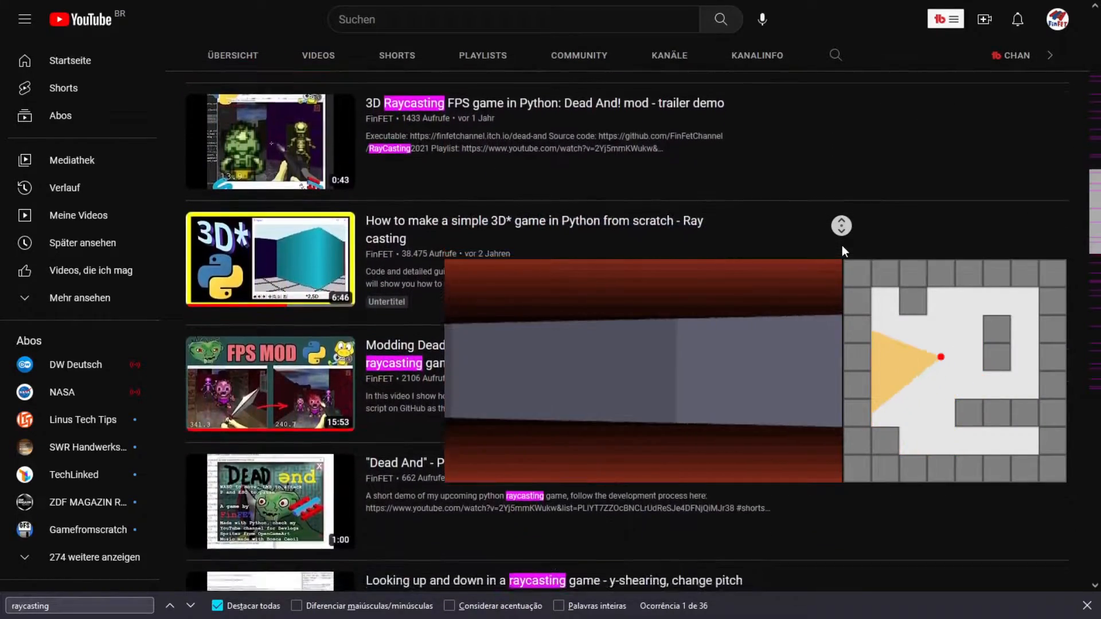
{"action": "scroll", "scroll_direction": "down", "scroll_amount": 3}
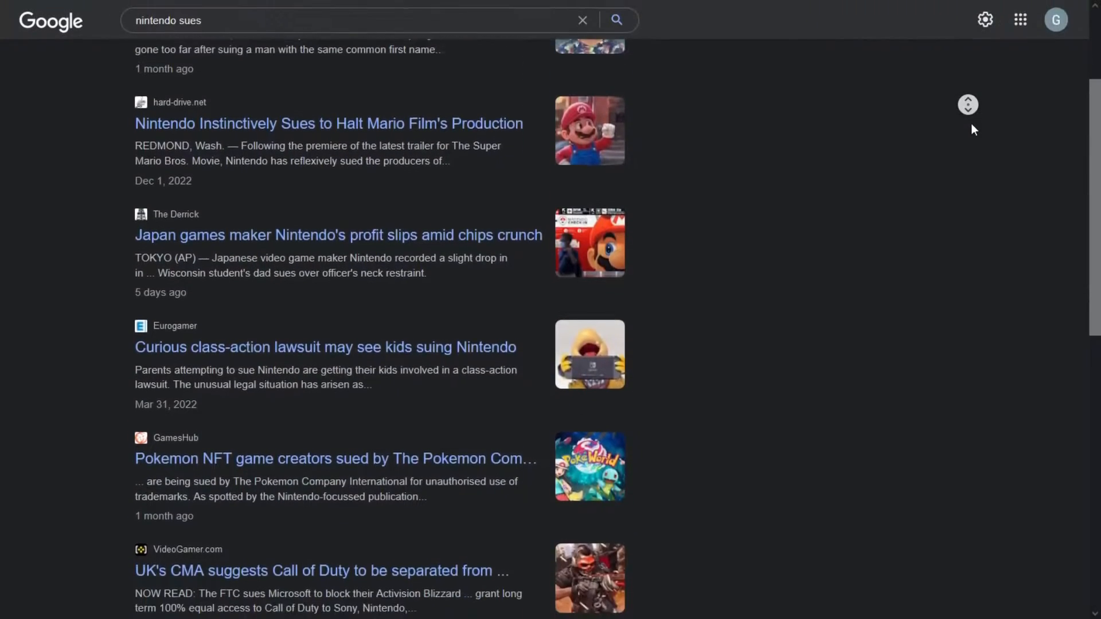
{"action": "scroll", "scroll_direction": "down", "scroll_amount": 3}
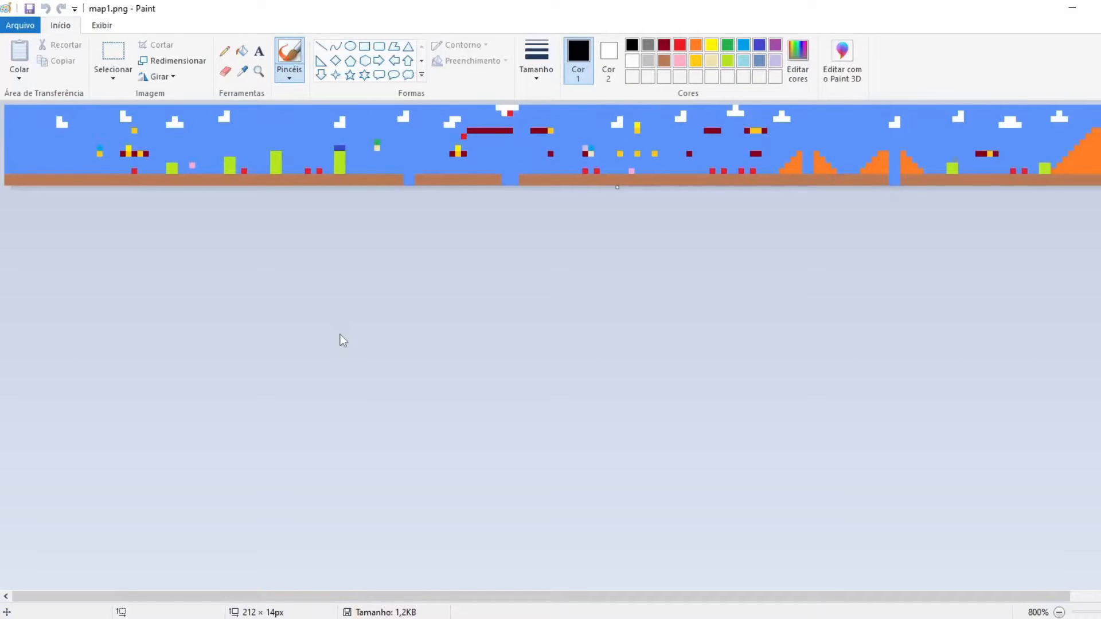
{"action": "mouse_move", "coordinate": [336, 244]}
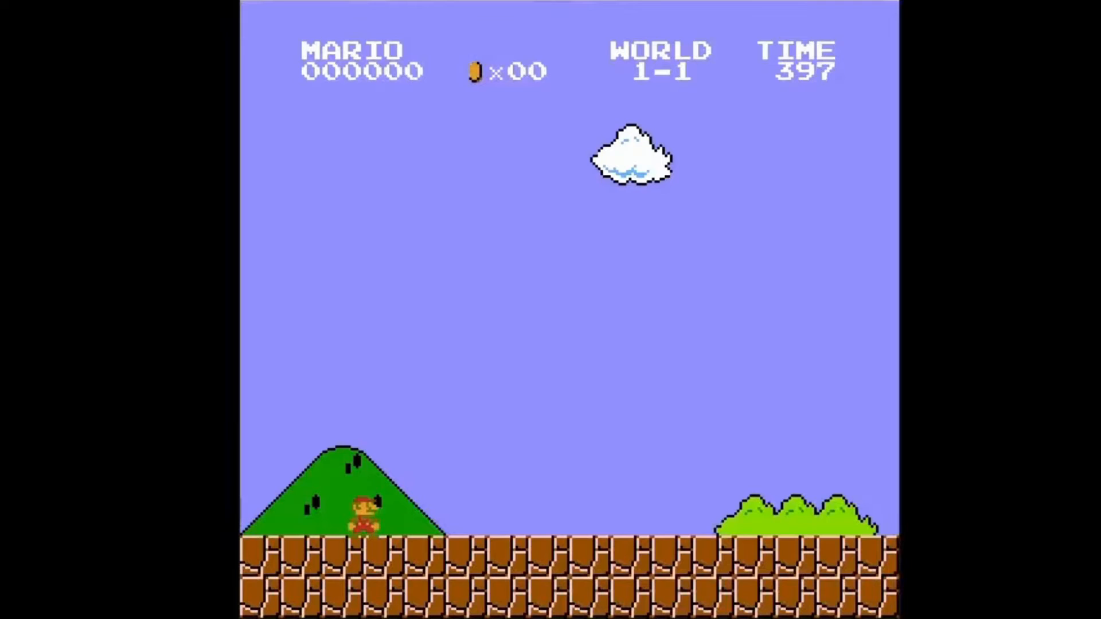
{"action": "key", "text": "Right"}
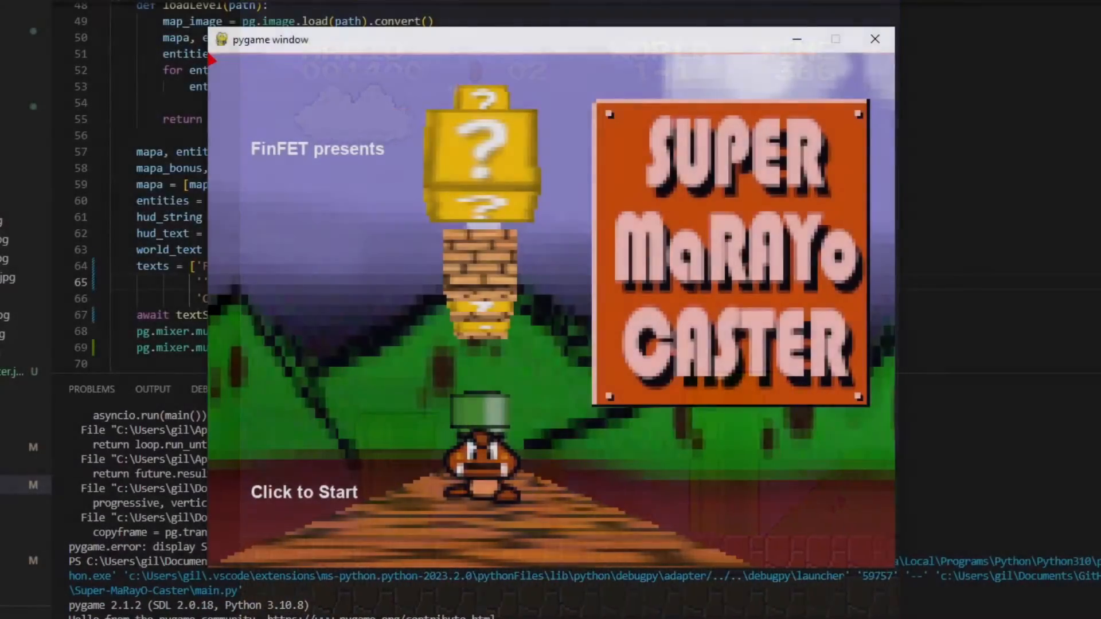
{"action": "left_click", "coordinate": [303, 493]}
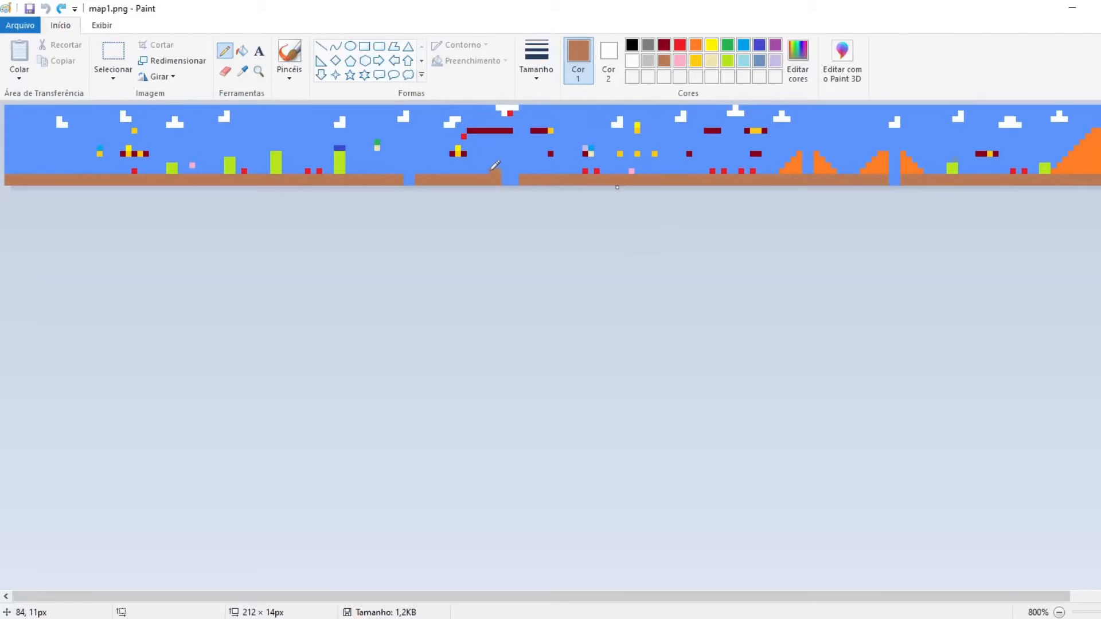
Paint an extra row of brown ground onto the middle platform, then switch to lime green.
{"action": "left_click_drag", "start_coordinate": [418, 174], "coordinate": [499, 175]}
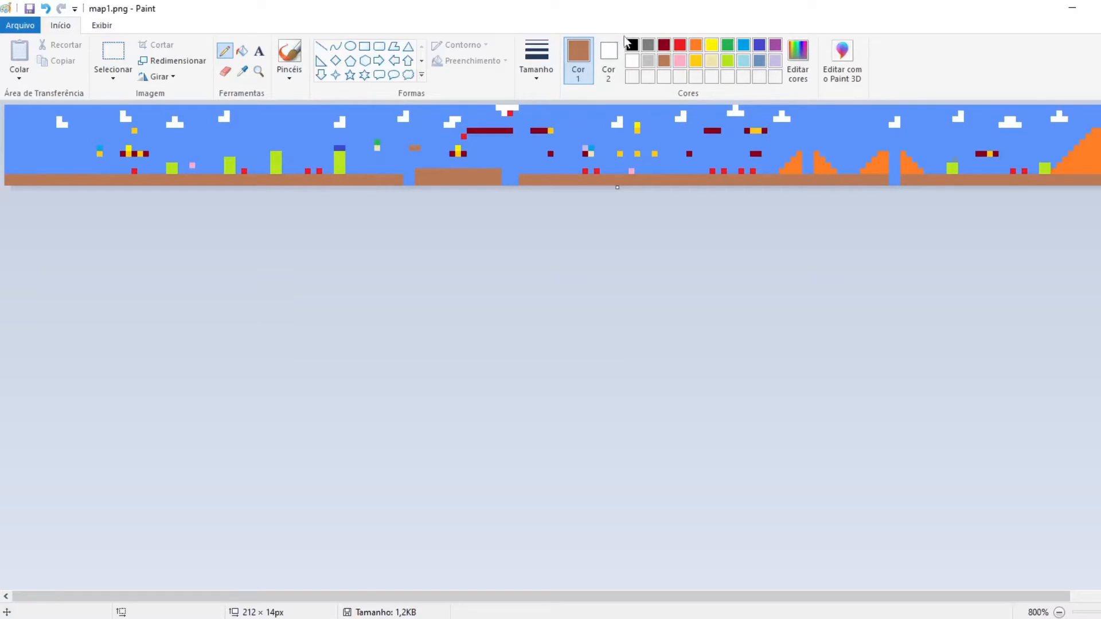
{"action": "left_click", "coordinate": [712, 45]}
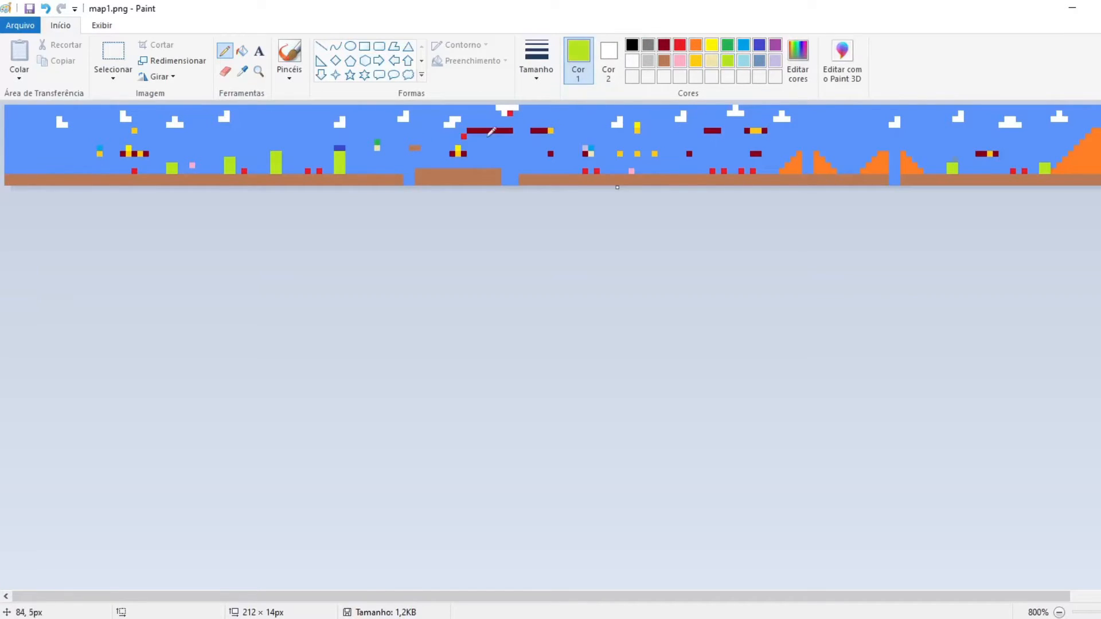